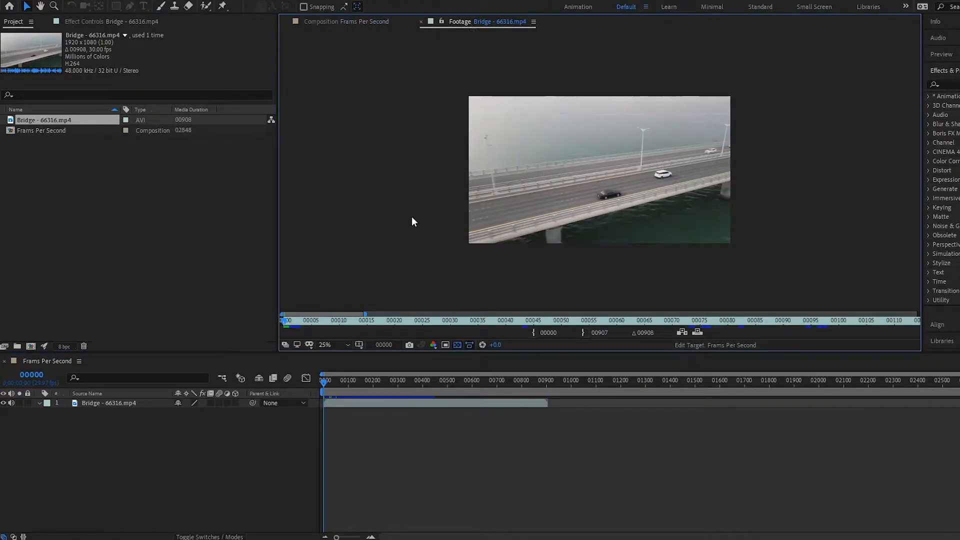
Move the current time to frame 906, the bridge clip's last frame, shown as frame counts.
left_click(421, 321)
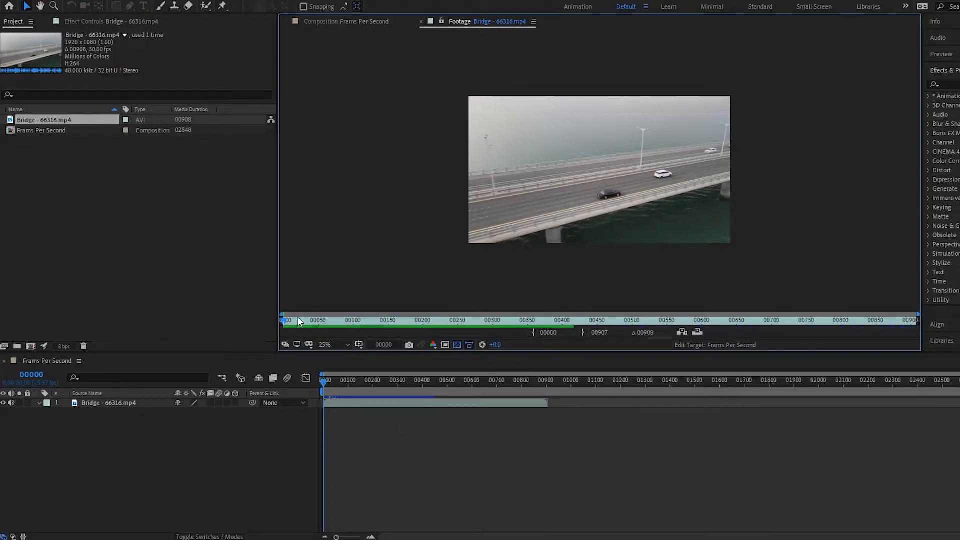
mouse_move(298, 323)
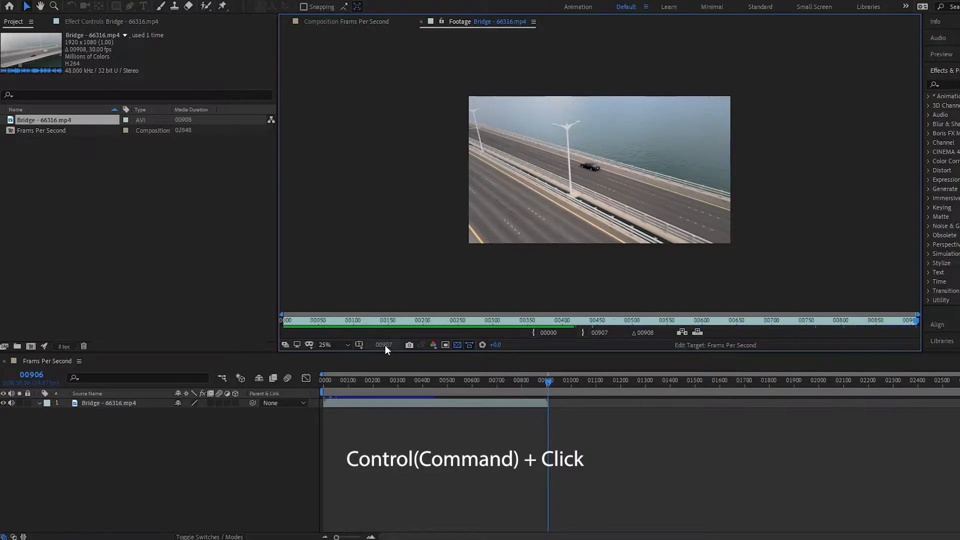
mouse_move(384, 347)
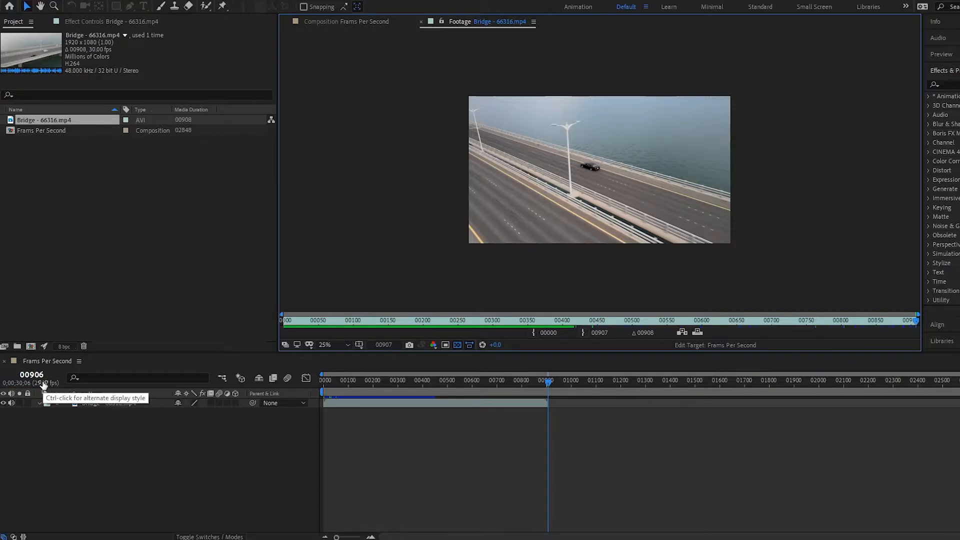
mouse_move(817, 333)
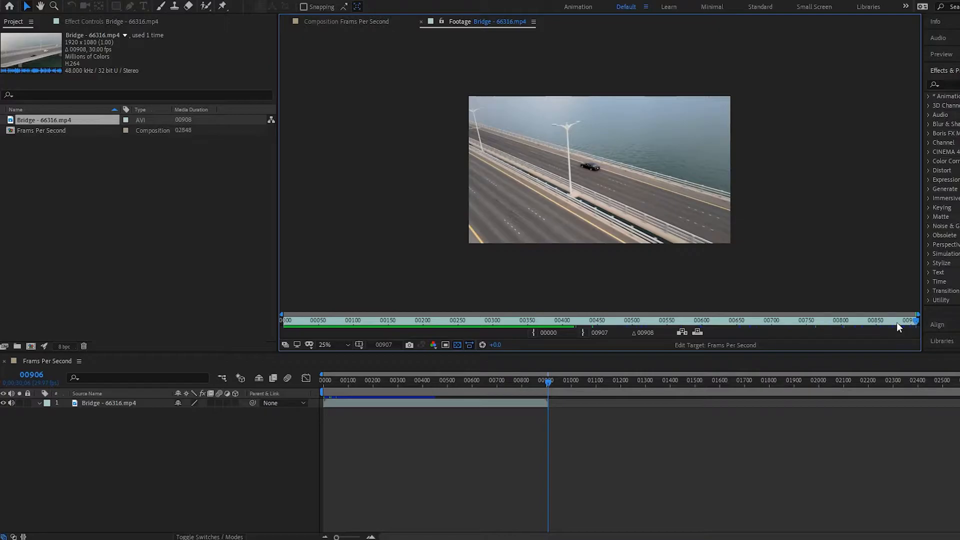
mouse_move(614, 349)
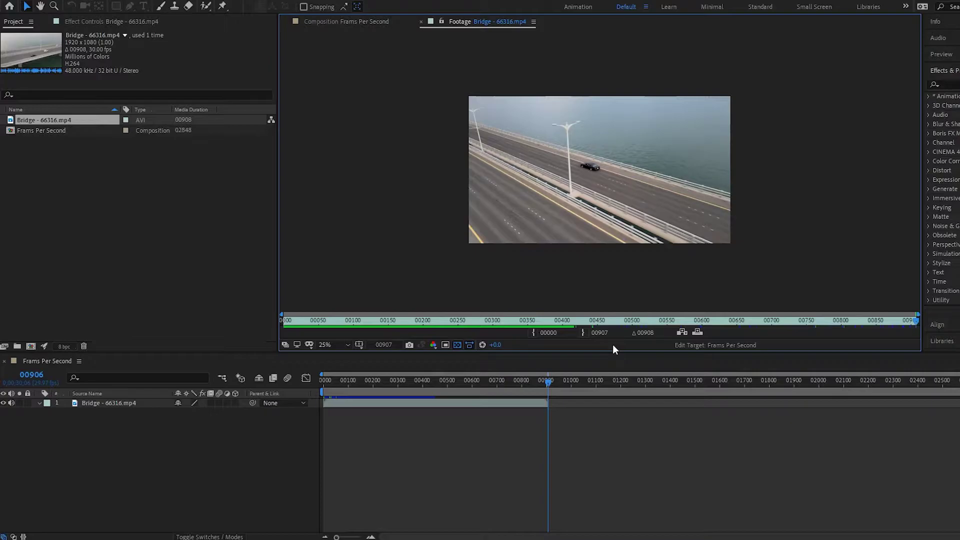
mouse_move(21, 196)
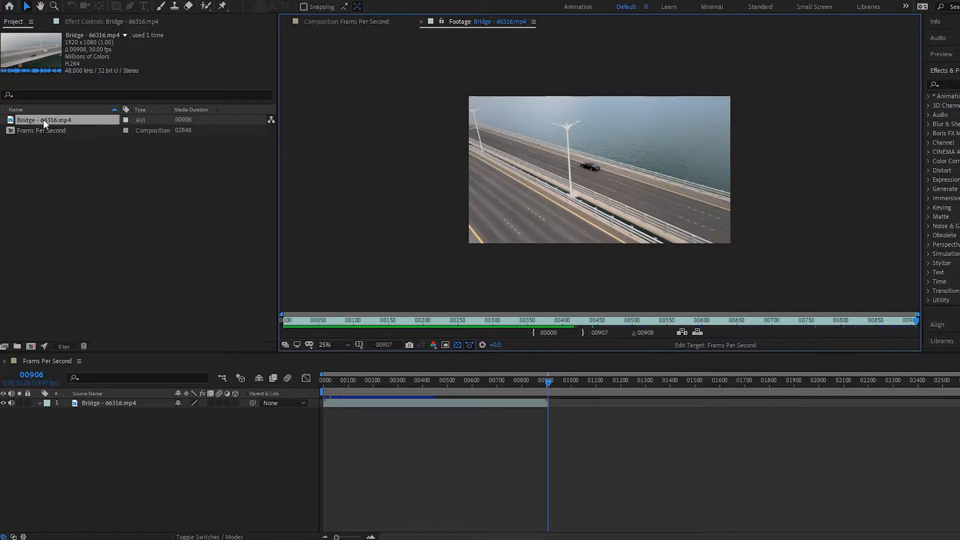
mouse_move(6, 346)
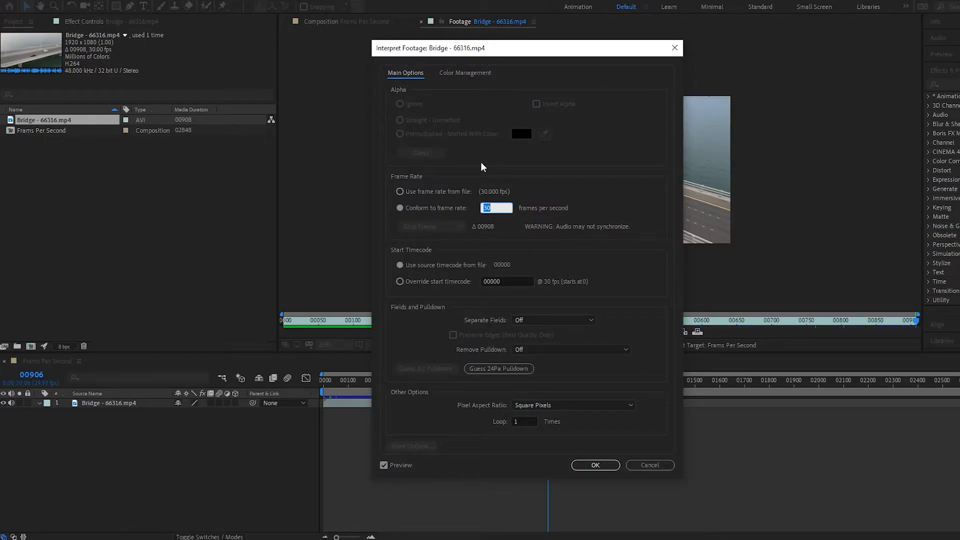
In Interpret Footage, conform the bridge clip's frame rate to 240 fps instead of its native 30.
left_click(400, 191)
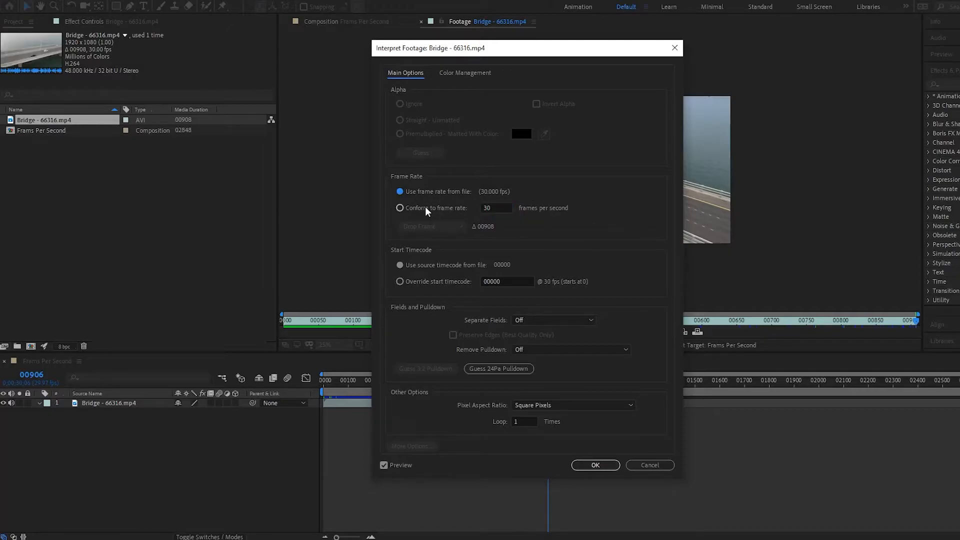
left_click(400, 208)
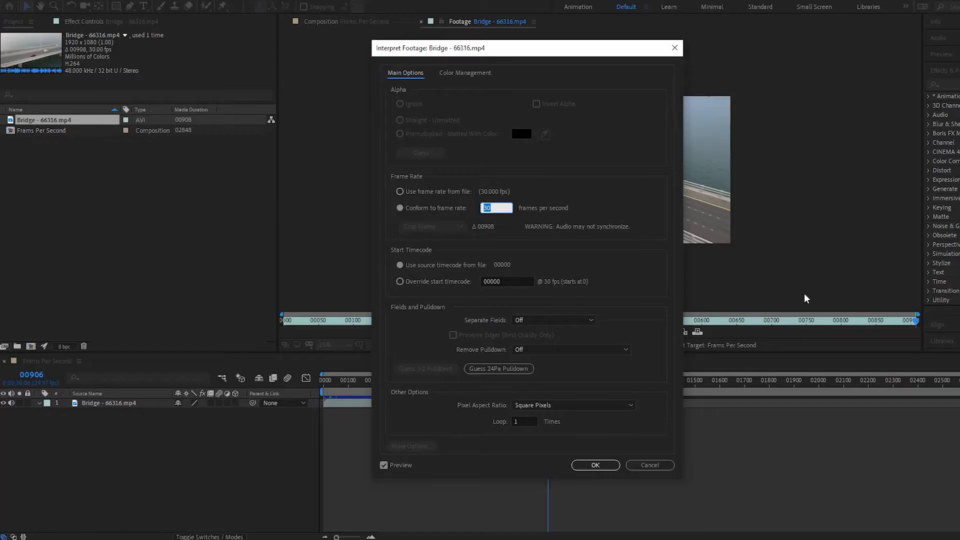
type("240")
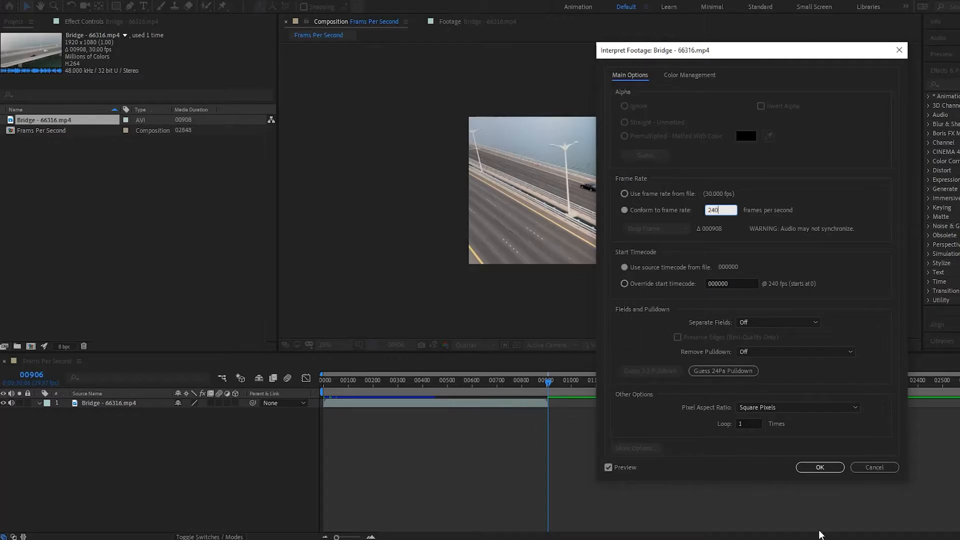
Apply the 240 fps interpretation and scrub the shortened ~113-frame bridge layer to its final frame.
left_click(819, 467)
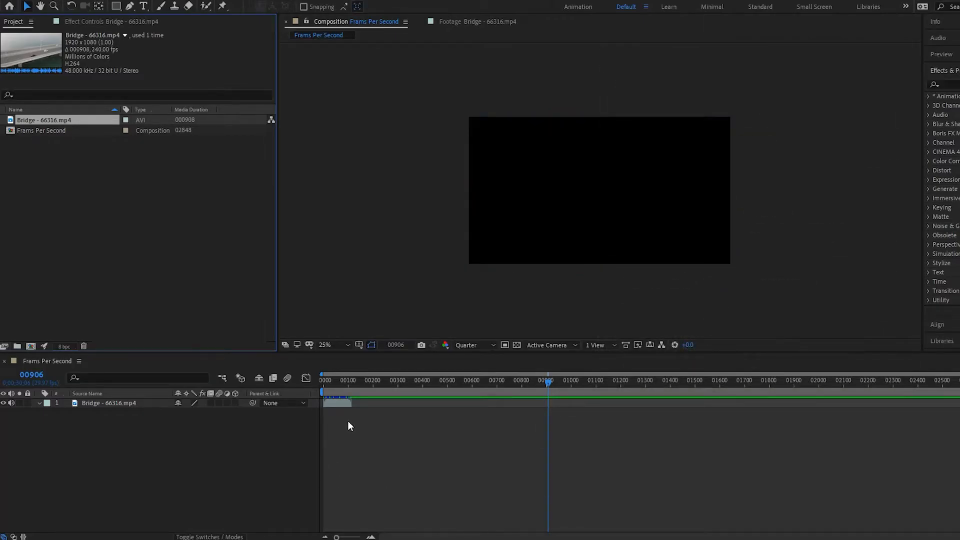
mouse_move(352, 388)
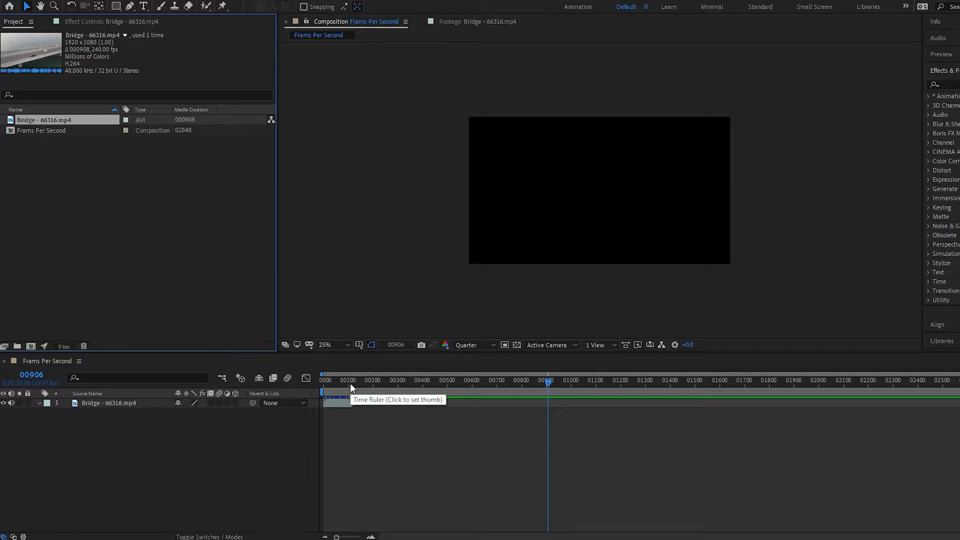
left_click(337, 380)
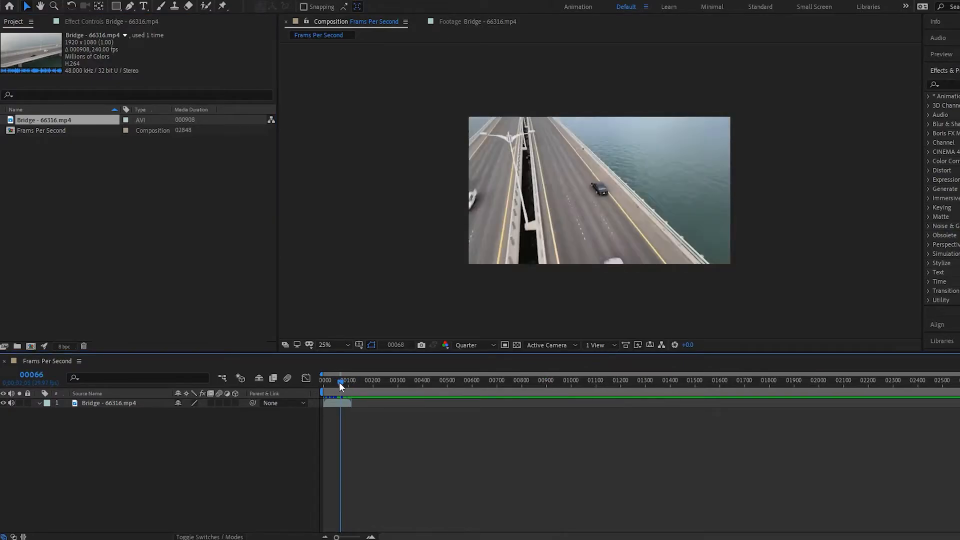
left_click_drag(340, 374, 324, 374)
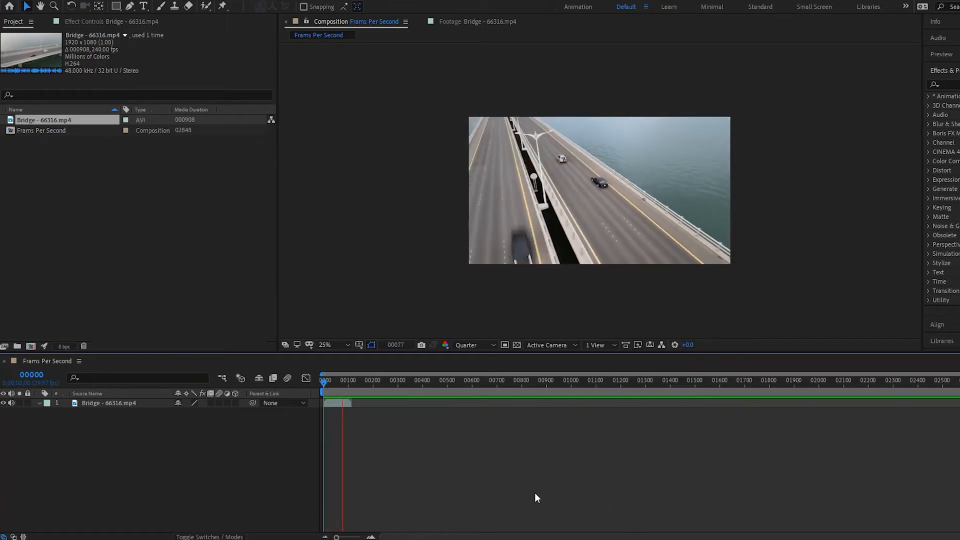
left_click(348, 380)
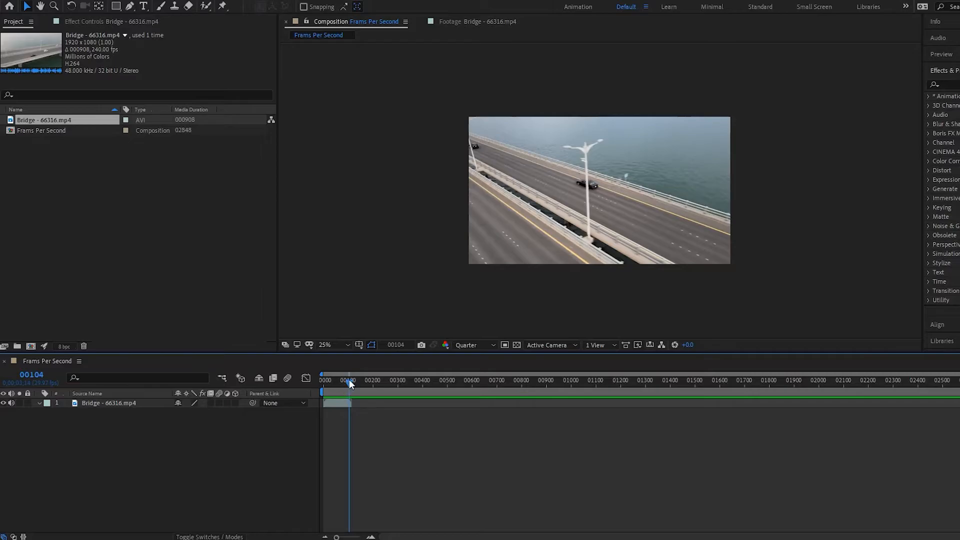
left_click_drag(350, 380, 355, 380)
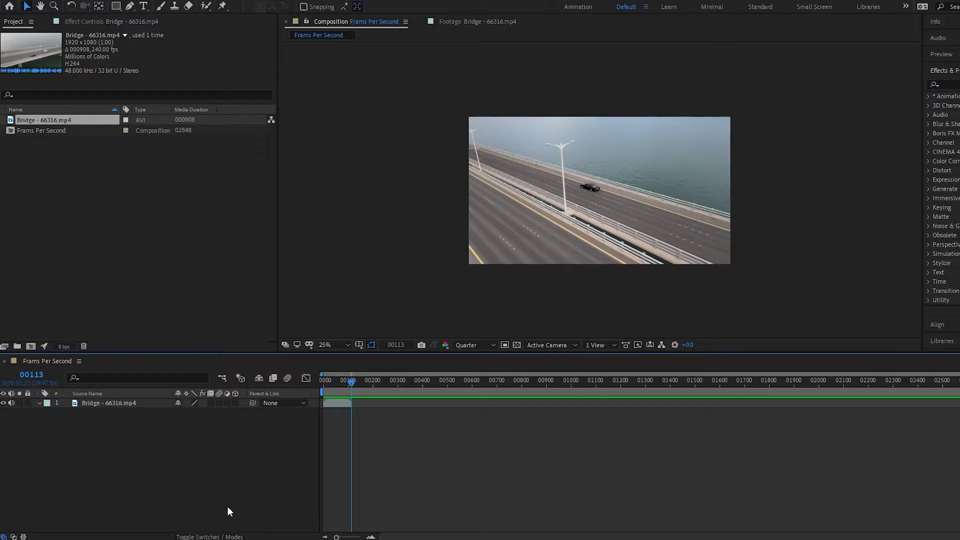
mouse_move(266, 429)
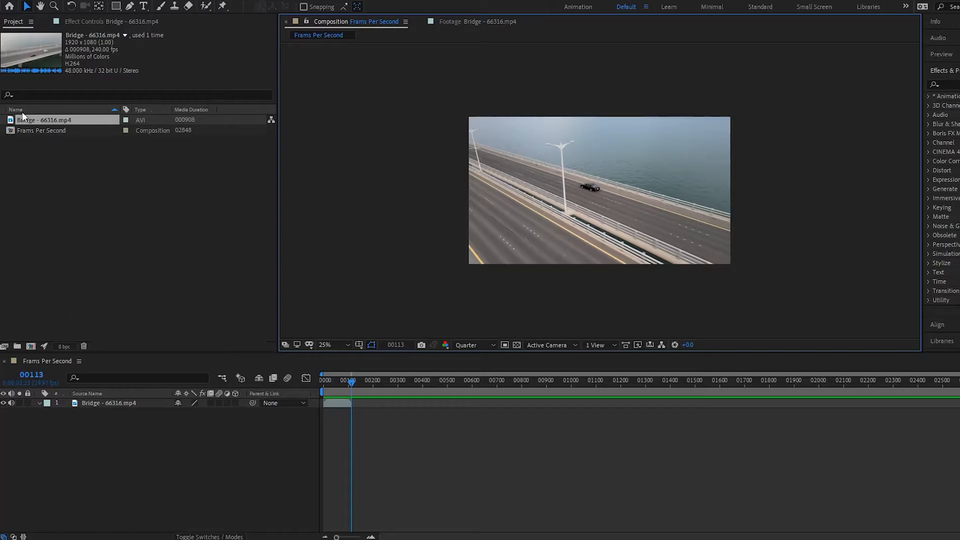
double_click(38, 120)
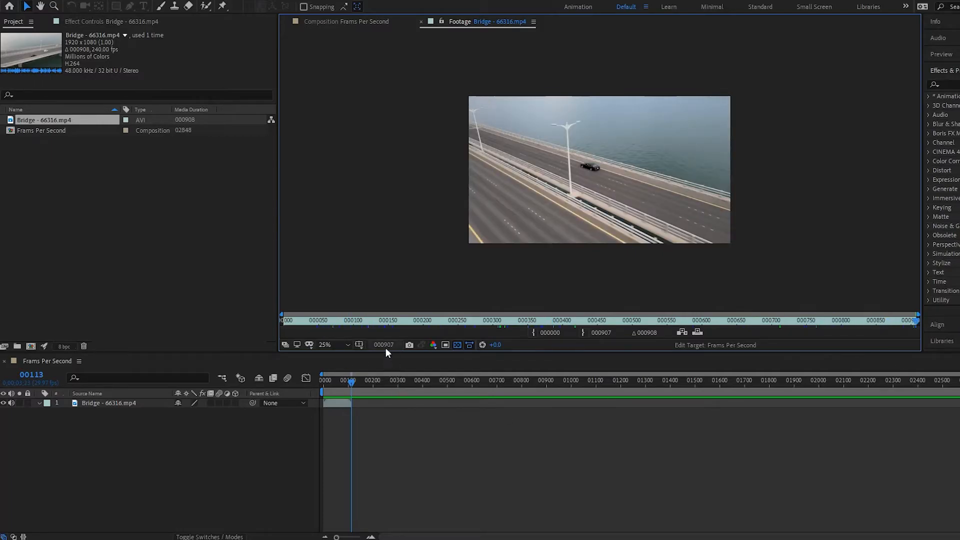
mouse_move(384, 345)
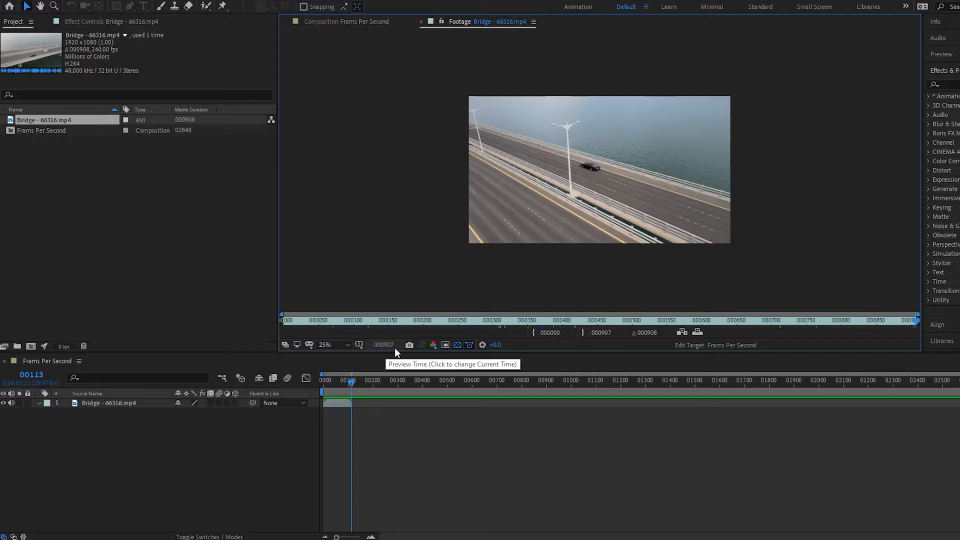
mouse_move(315, 409)
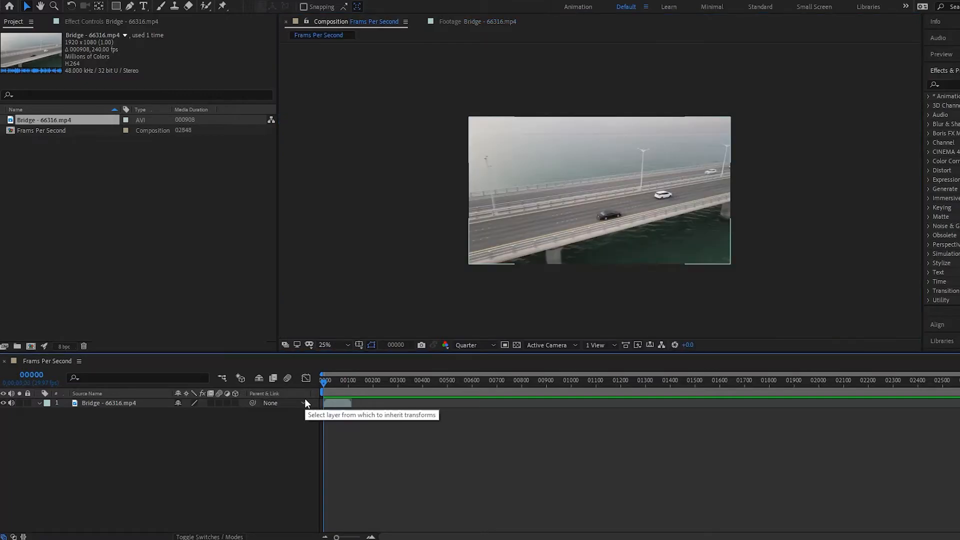
mouse_move(6, 98)
type("15")
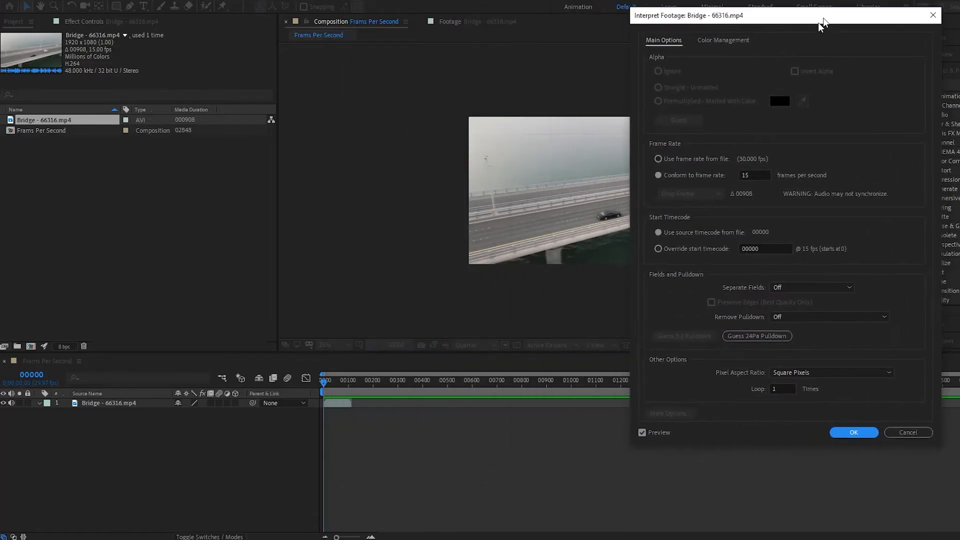
Apply the 15 fps interpretation, stretching the bridge layer to about 1800 frames.
left_click(854, 432)
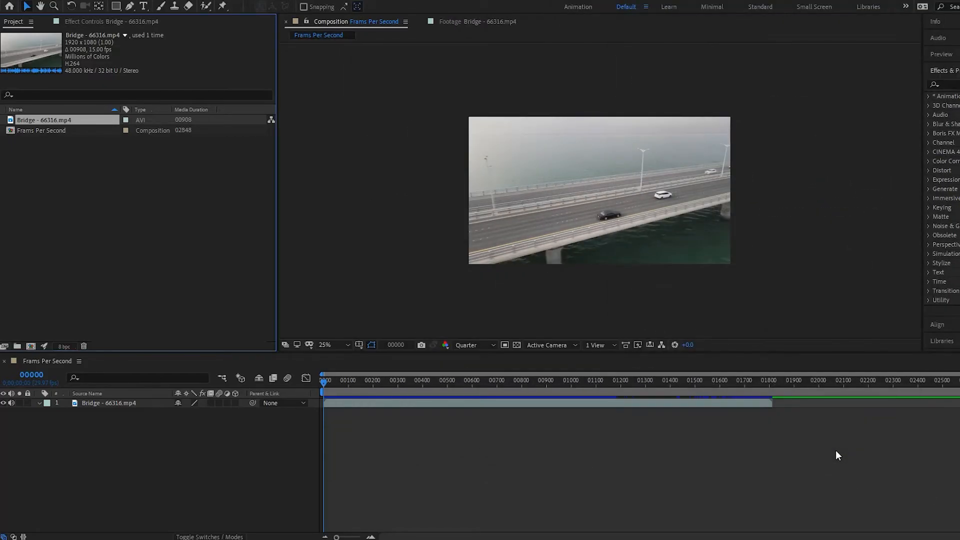
Review the stretched bridge layer to its final frame near 1814 and reopen the clip's footage viewer.
left_click(814, 380)
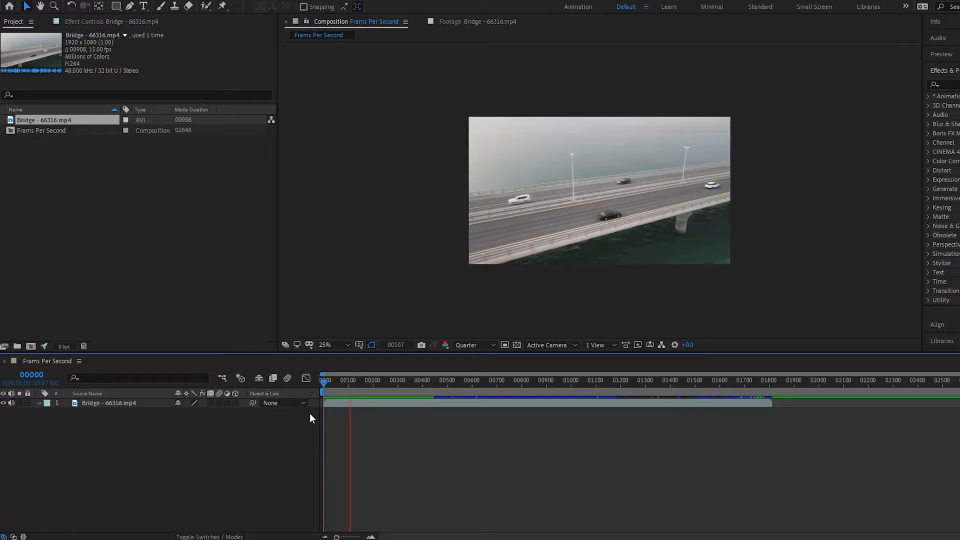
left_click(744, 382)
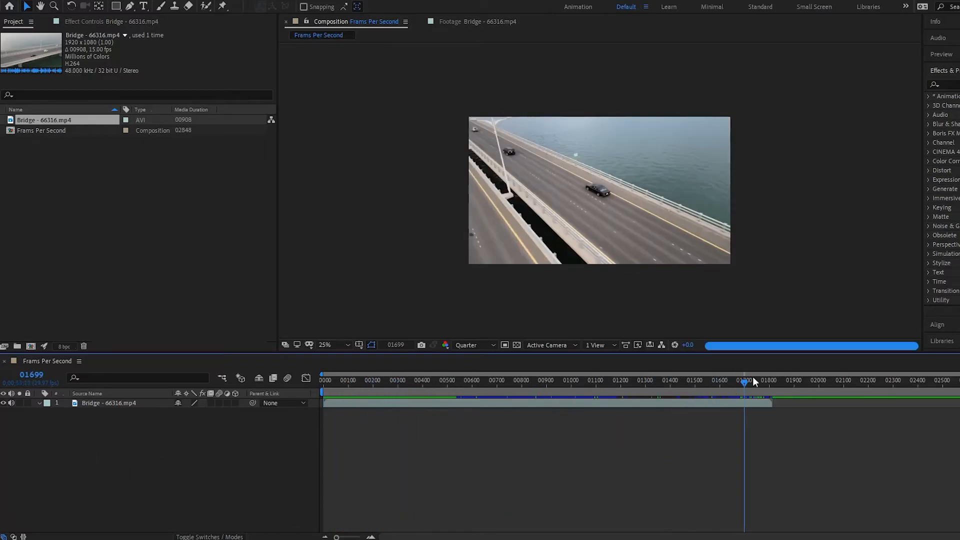
left_click_drag(745, 380, 772, 380)
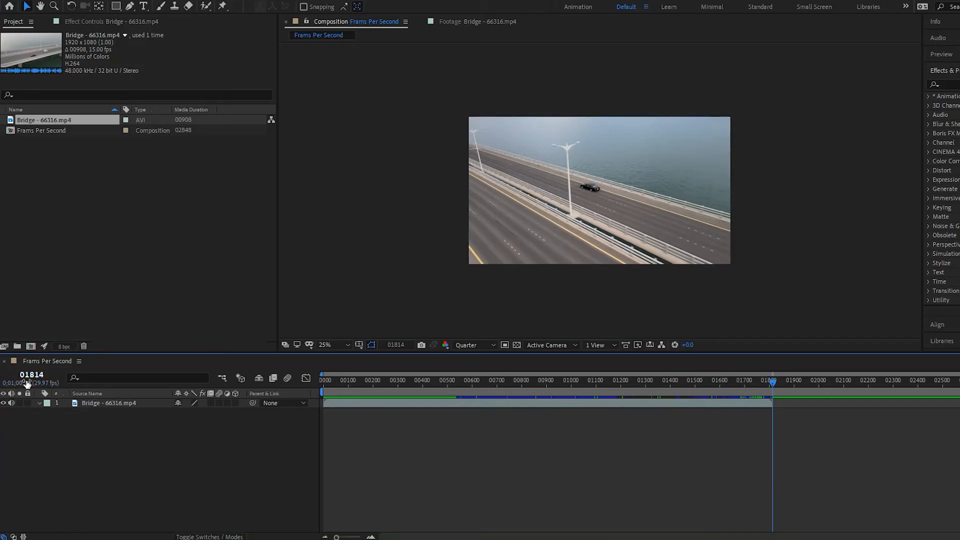
mouse_move(39, 389)
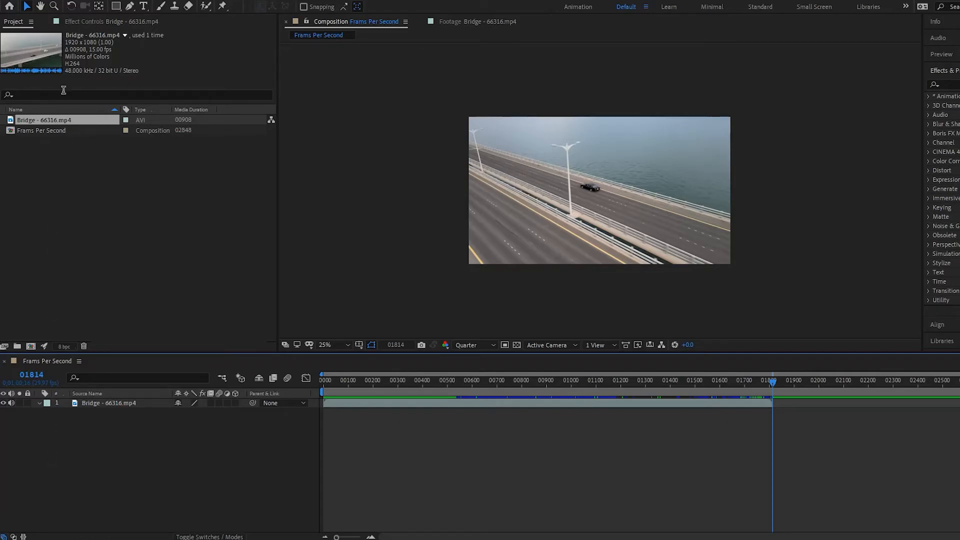
left_click(475, 22)
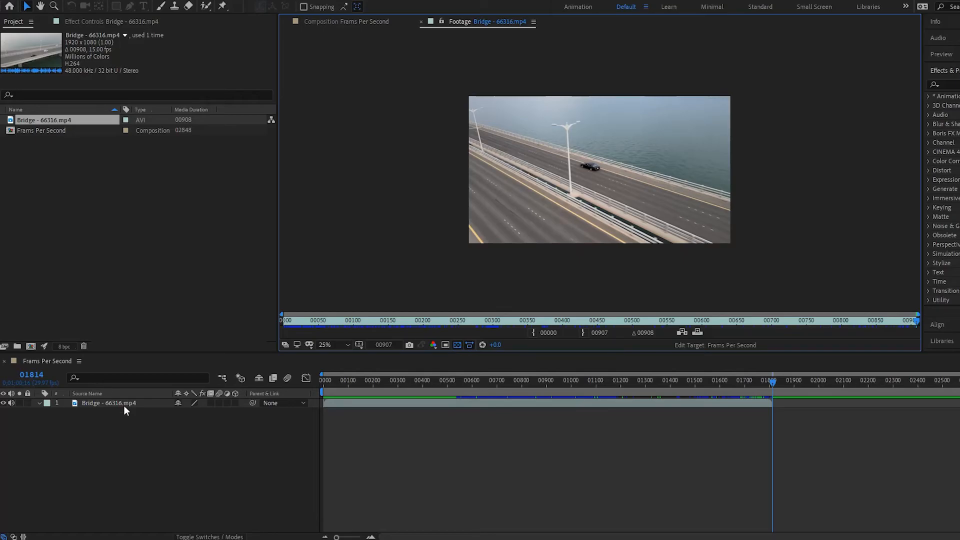
left_click(350, 21)
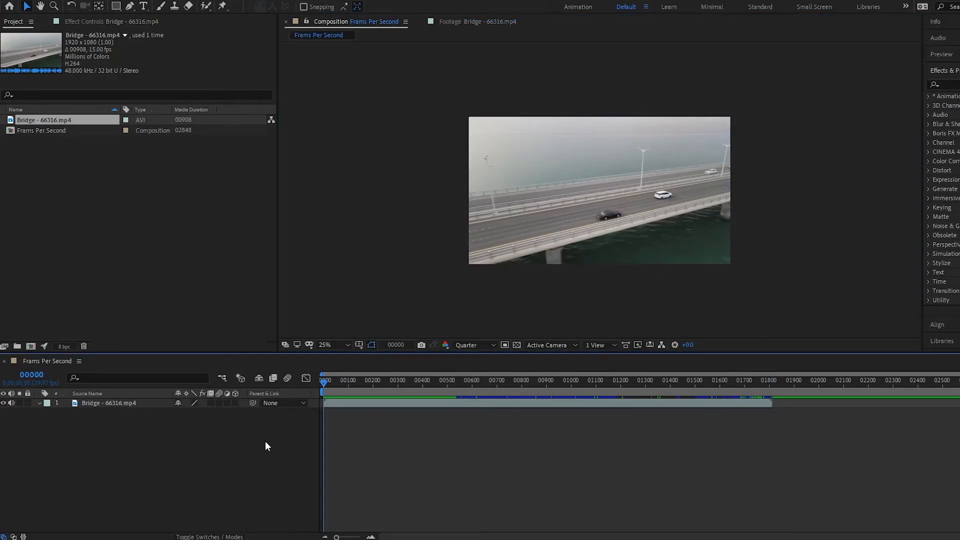